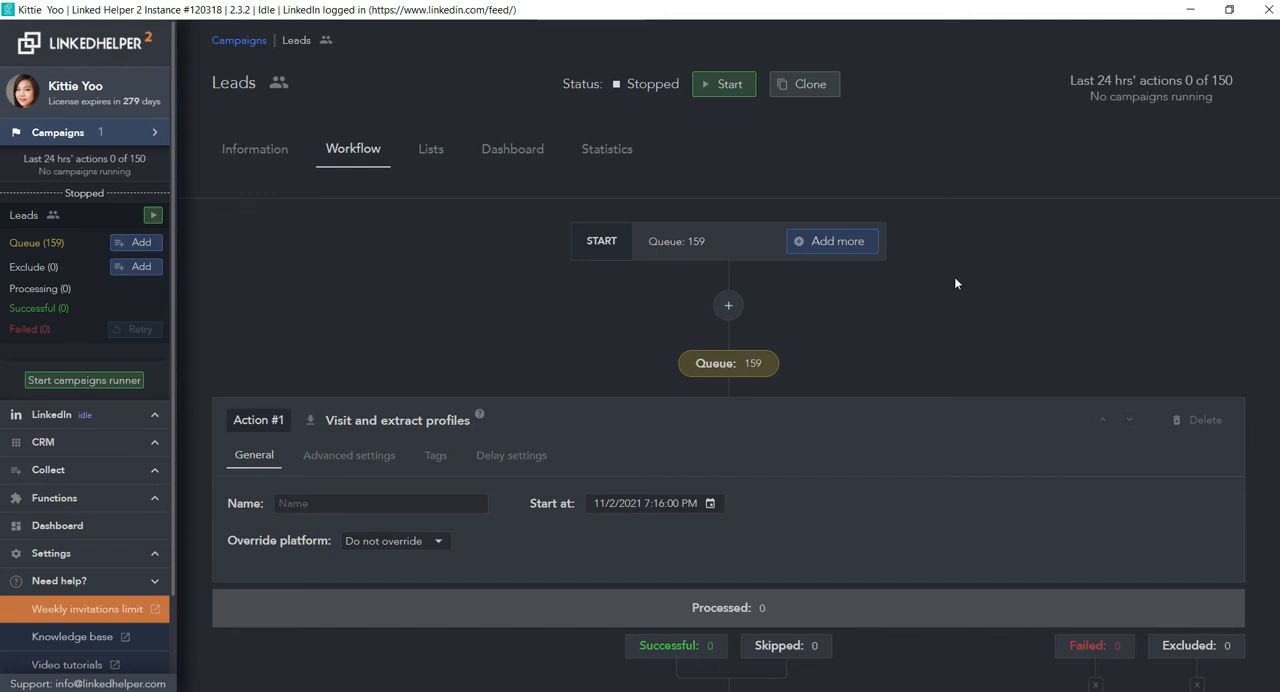
pyautogui.moveTo(235, 10)
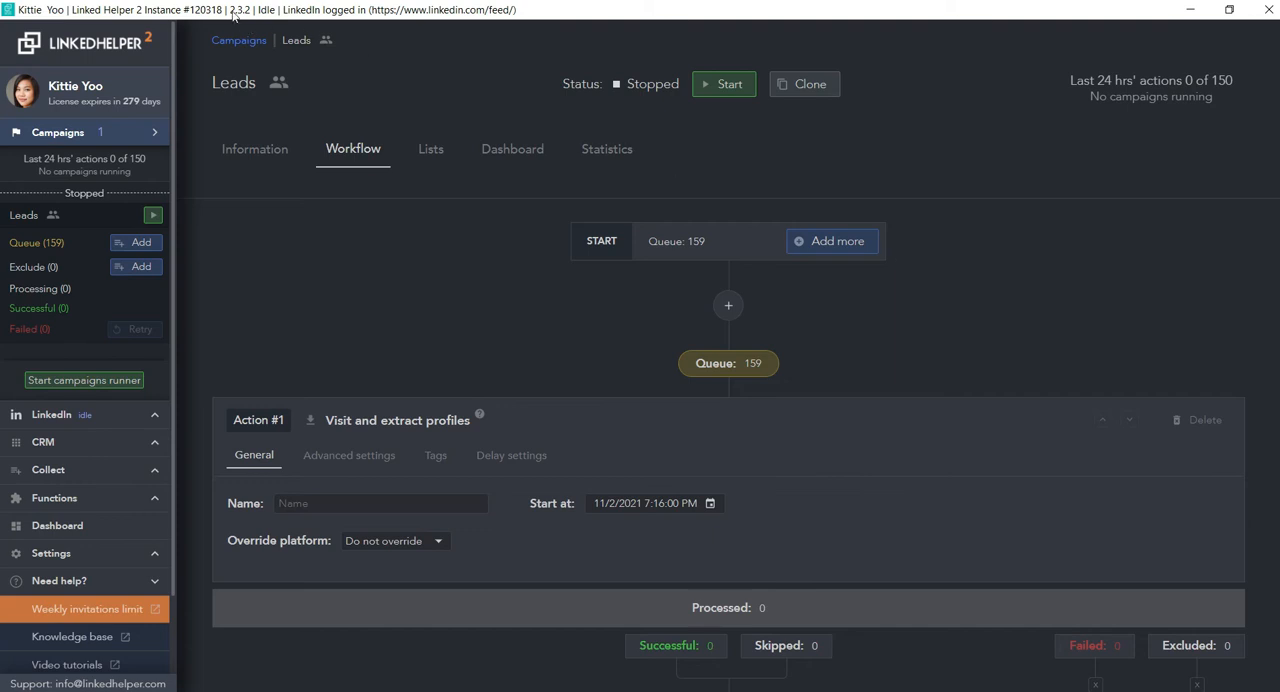
pyautogui.moveTo(238, 21)
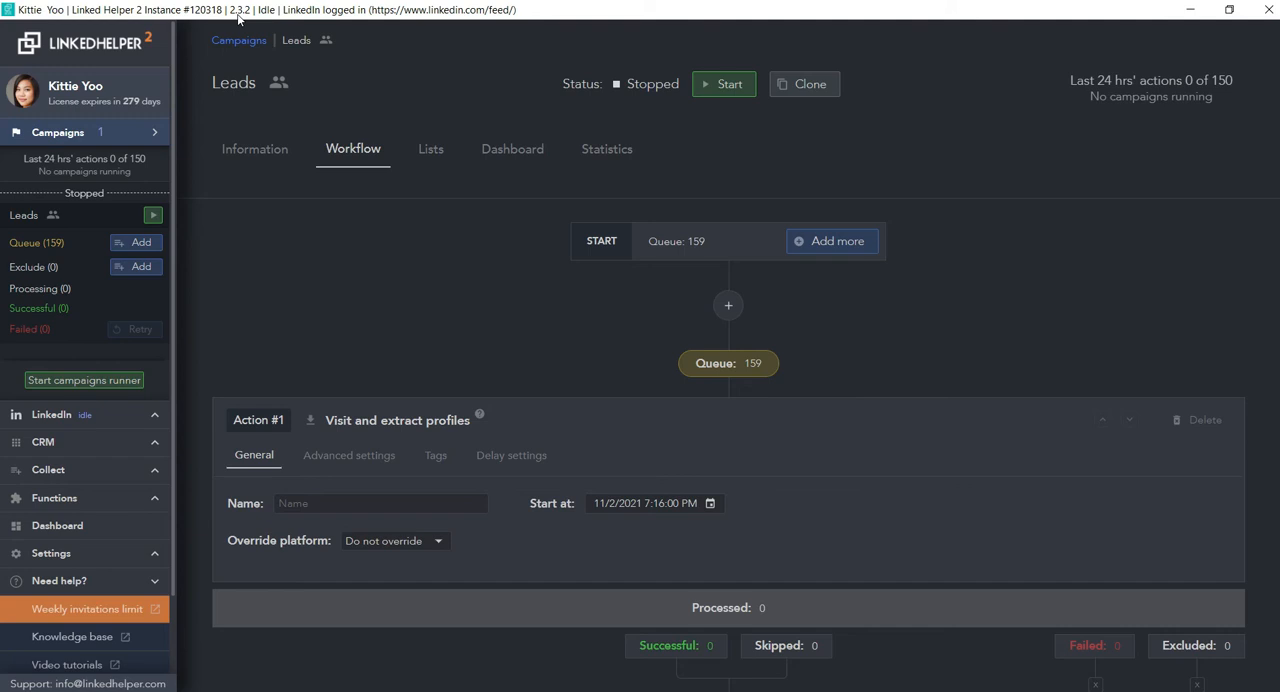
pyautogui.moveTo(409, 419)
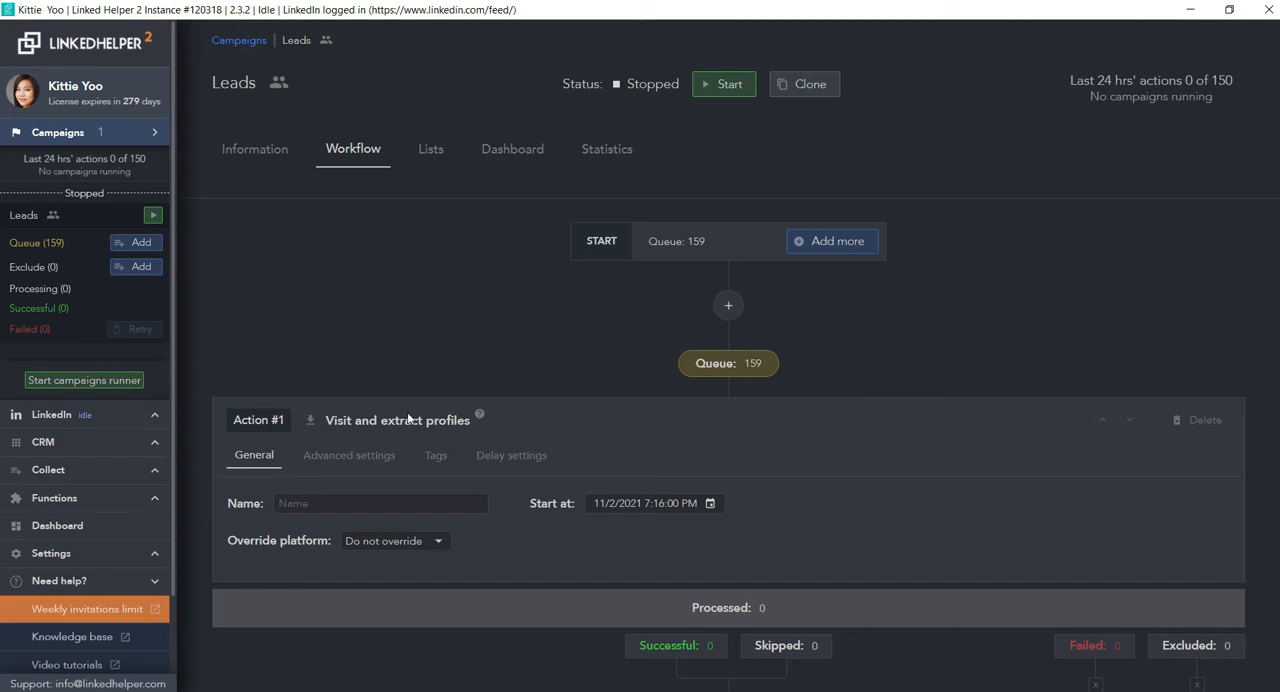
pyautogui.moveTo(476, 416)
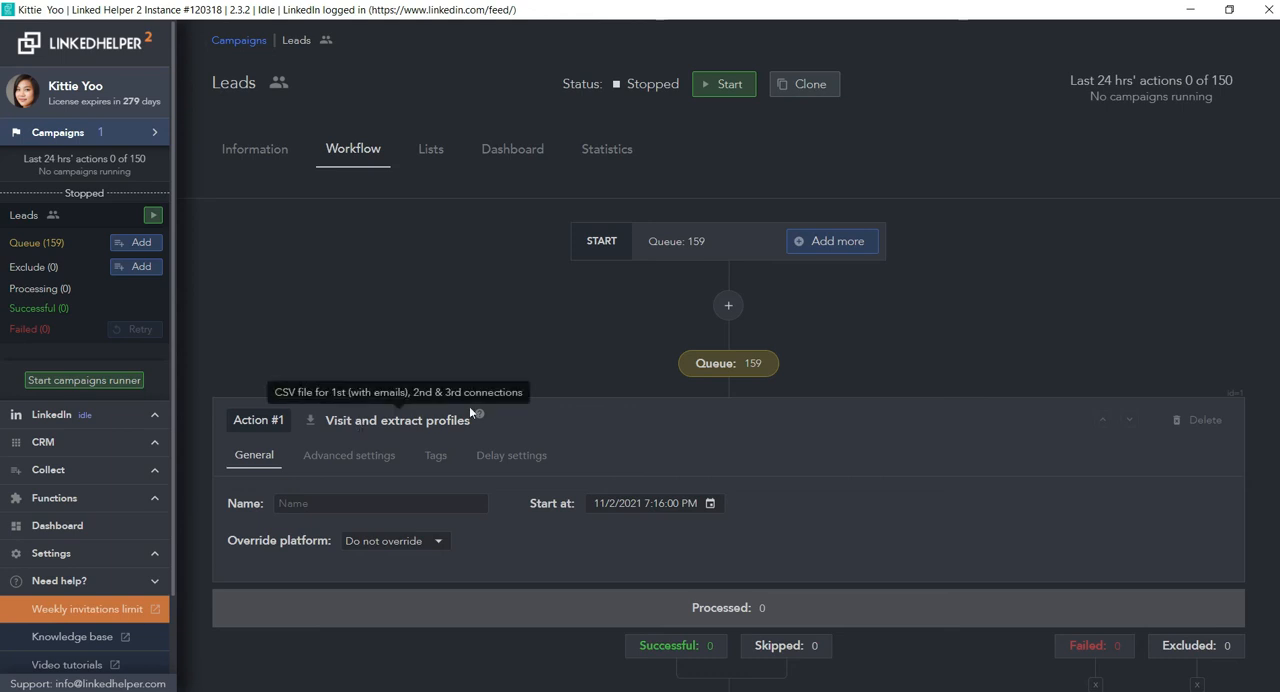
pyautogui.moveTo(733, 365)
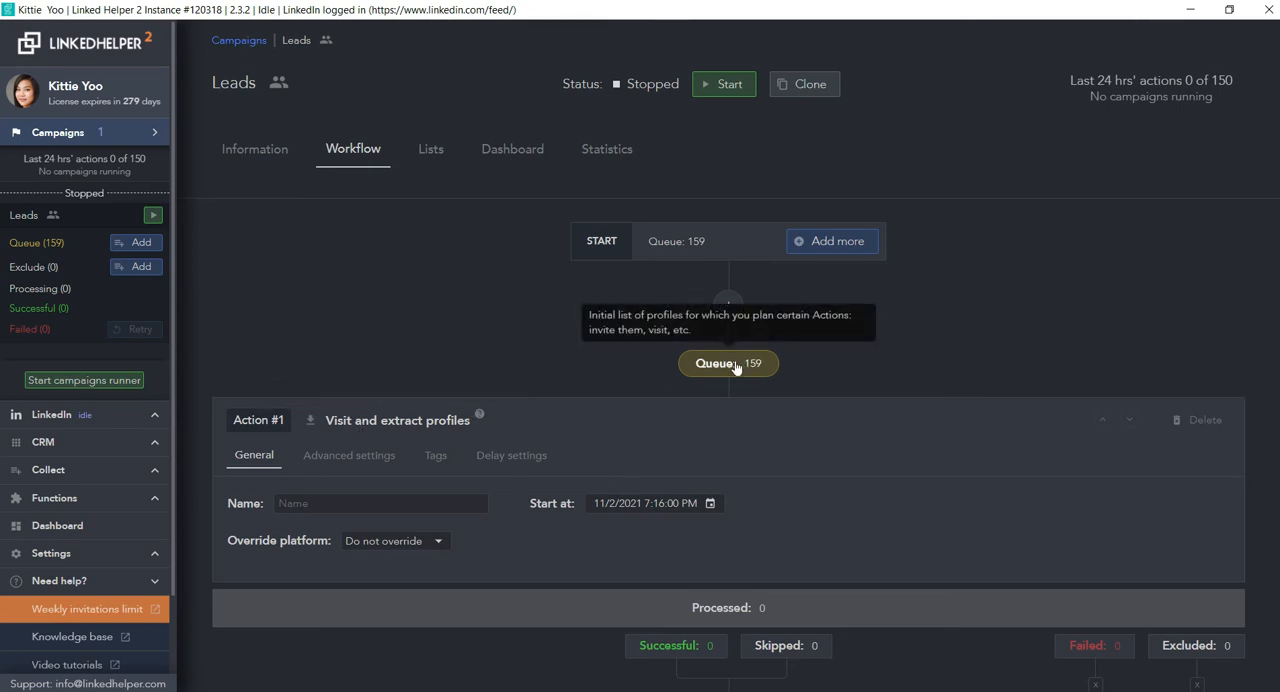
# Select all 159 profiles in the Leads campaign queue and open the CSV download settings
pyautogui.click(728, 364)
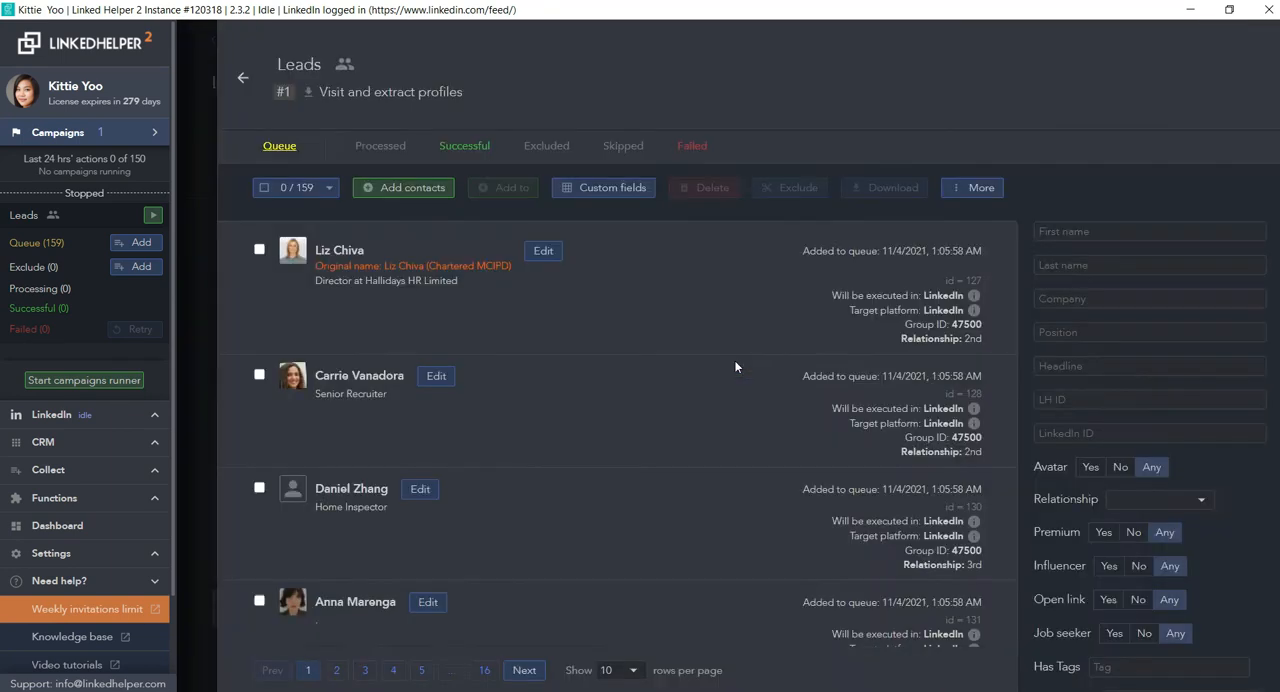
pyautogui.moveTo(732, 366)
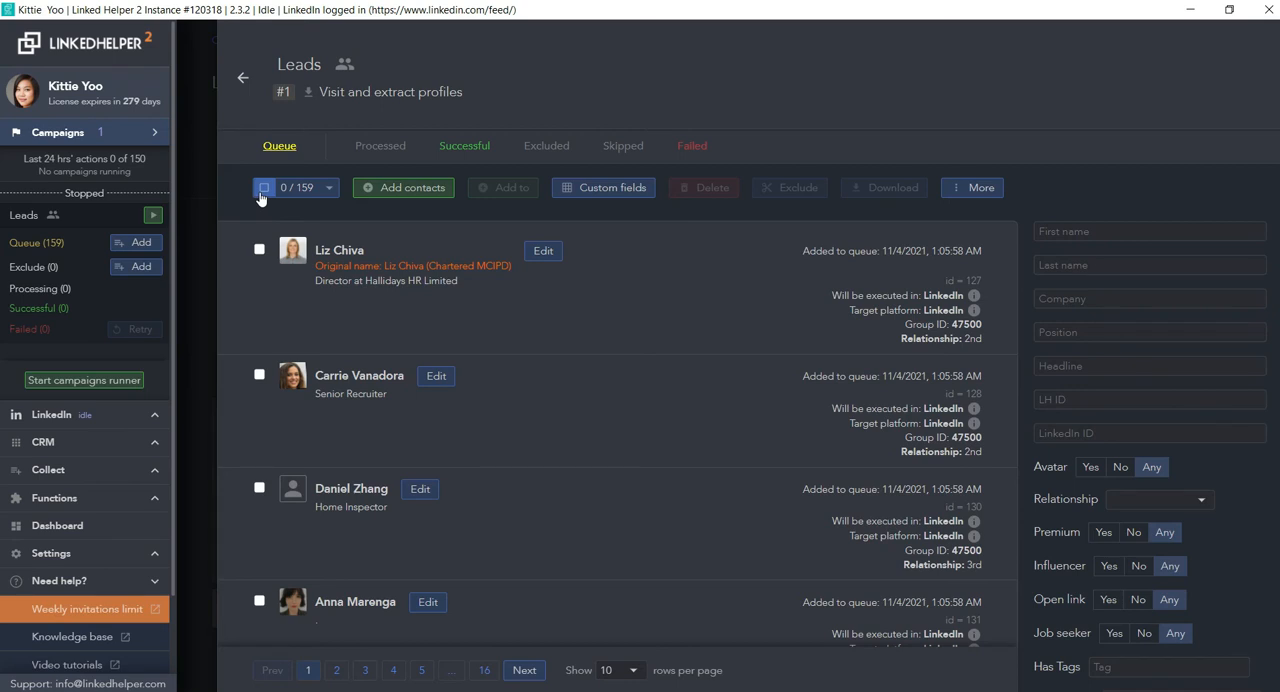
pyautogui.click(264, 187)
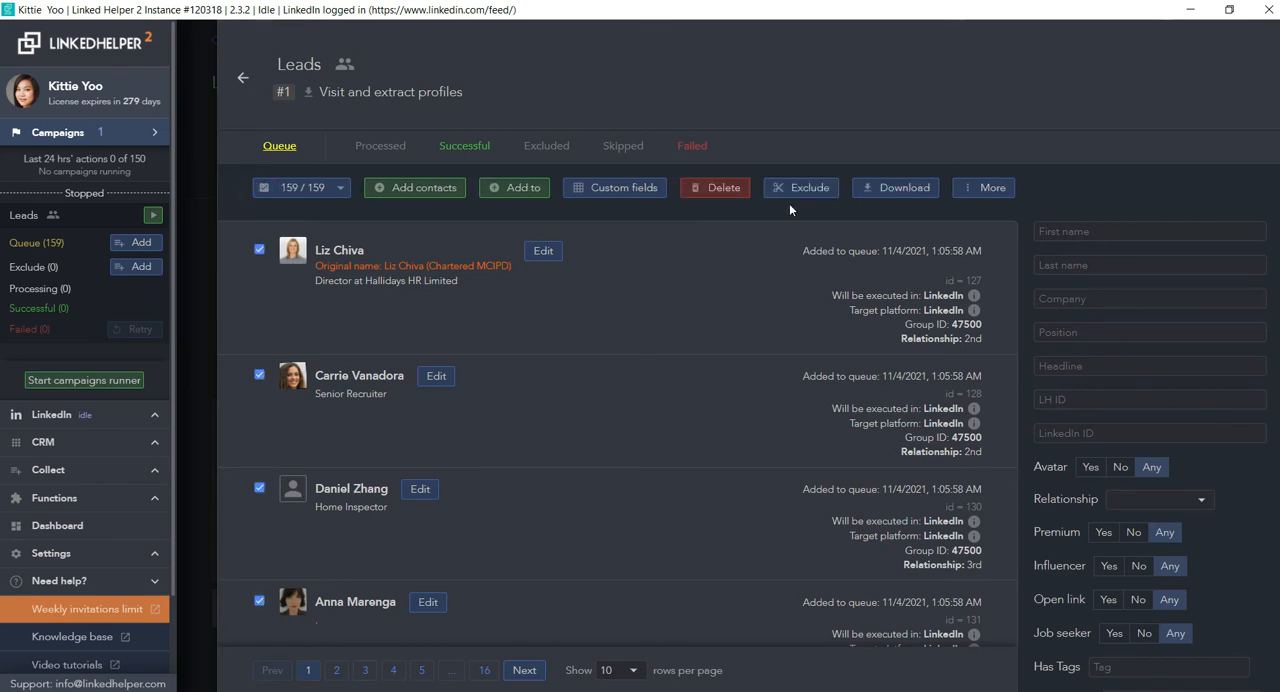
pyautogui.click(895, 187)
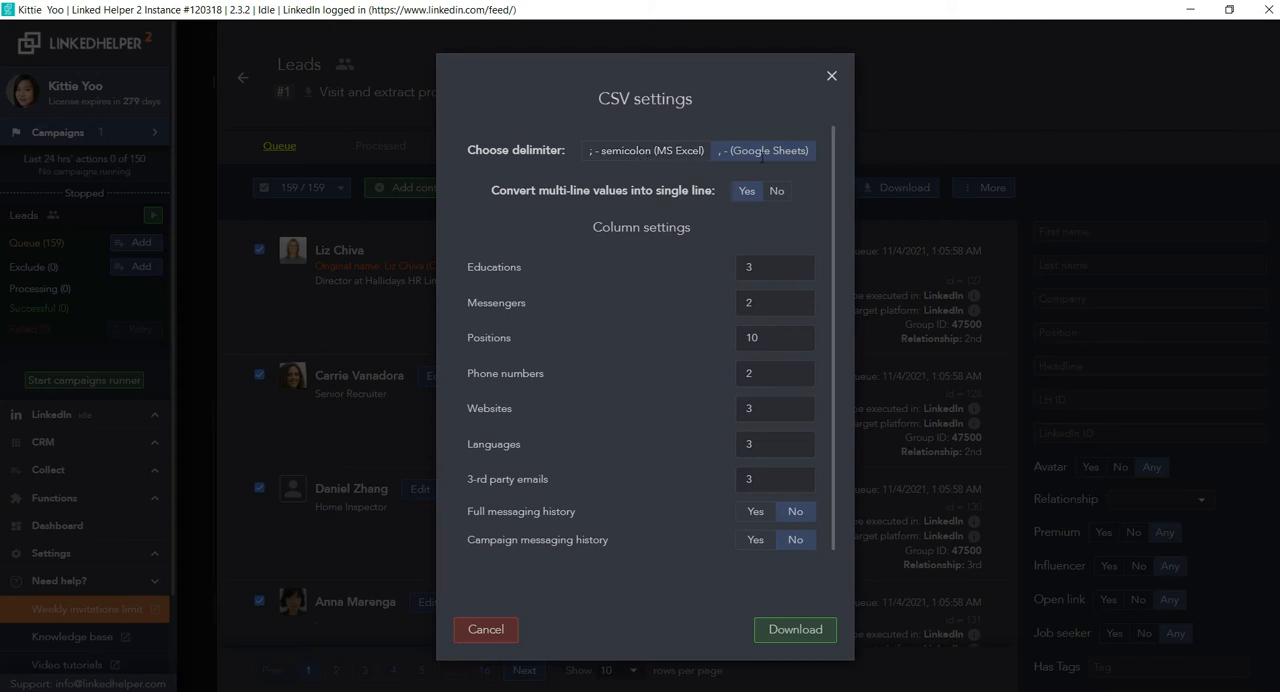
# Download the selected profiles as a CSV using the ', - (Google Sheets)' delimiter
pyautogui.click(745, 191)
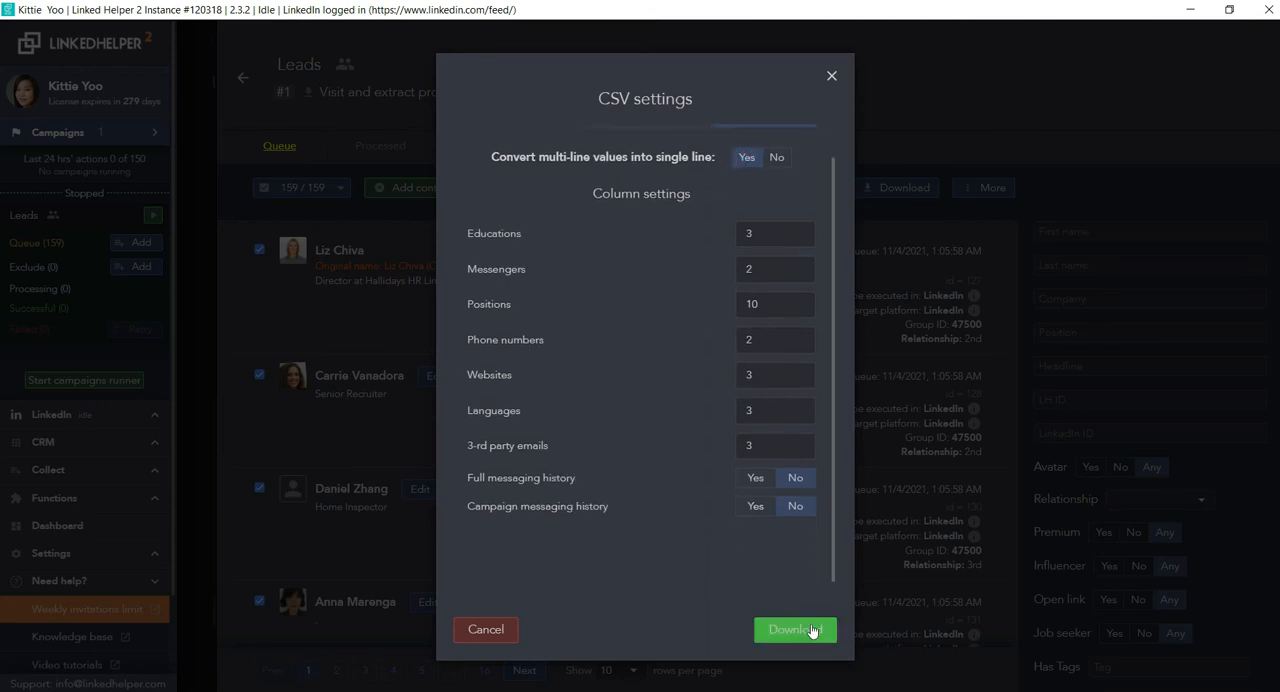
pyautogui.click(794, 629)
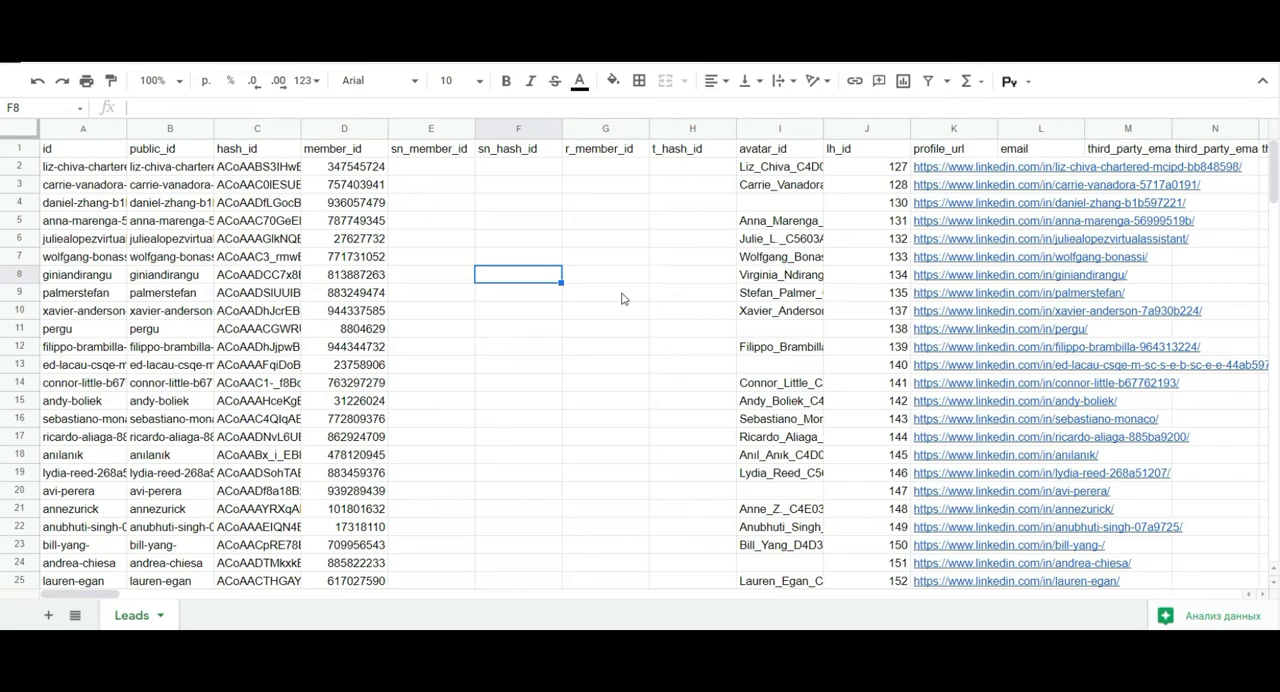
pyautogui.hscroll(3)
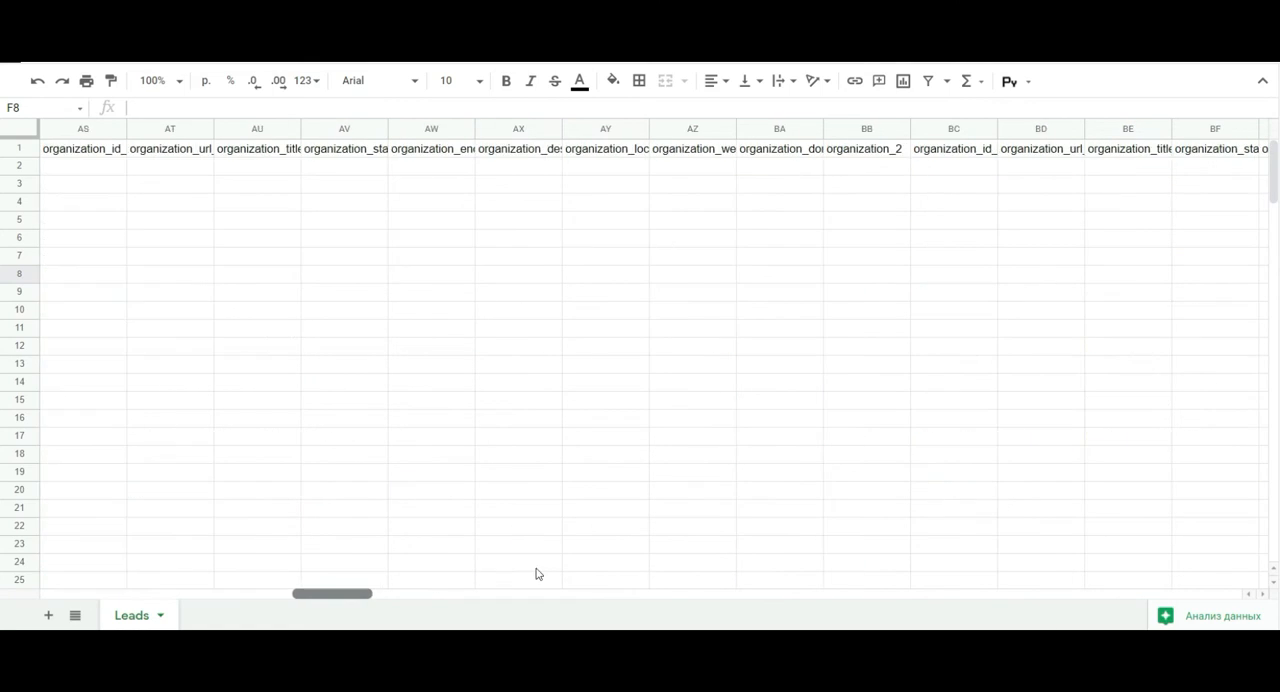
pyautogui.hscroll(3)
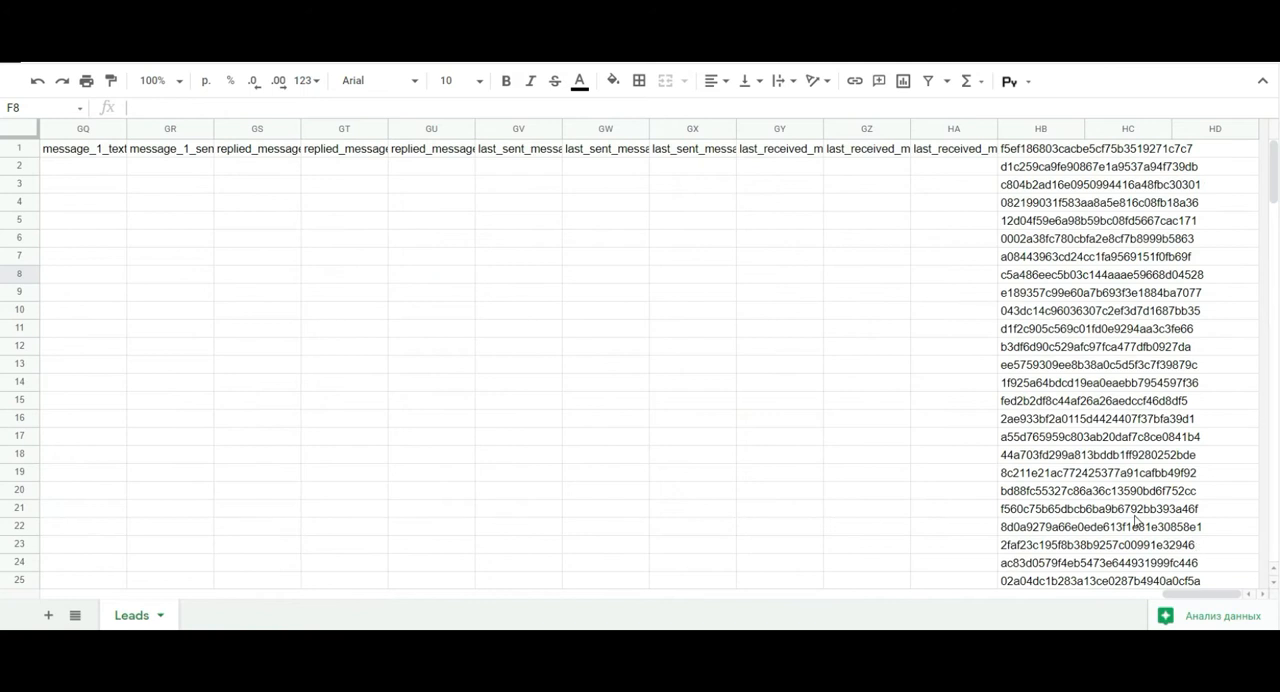
pyautogui.click(1040, 166)
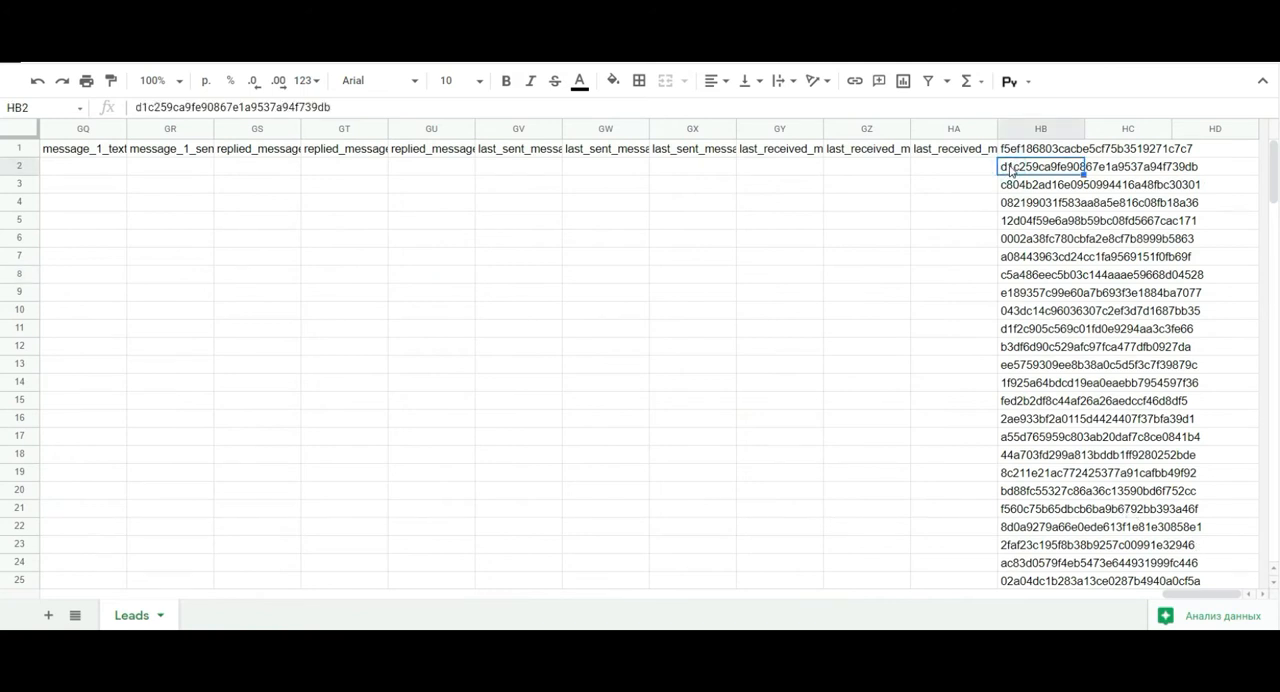
pyautogui.moveTo(1003, 350)
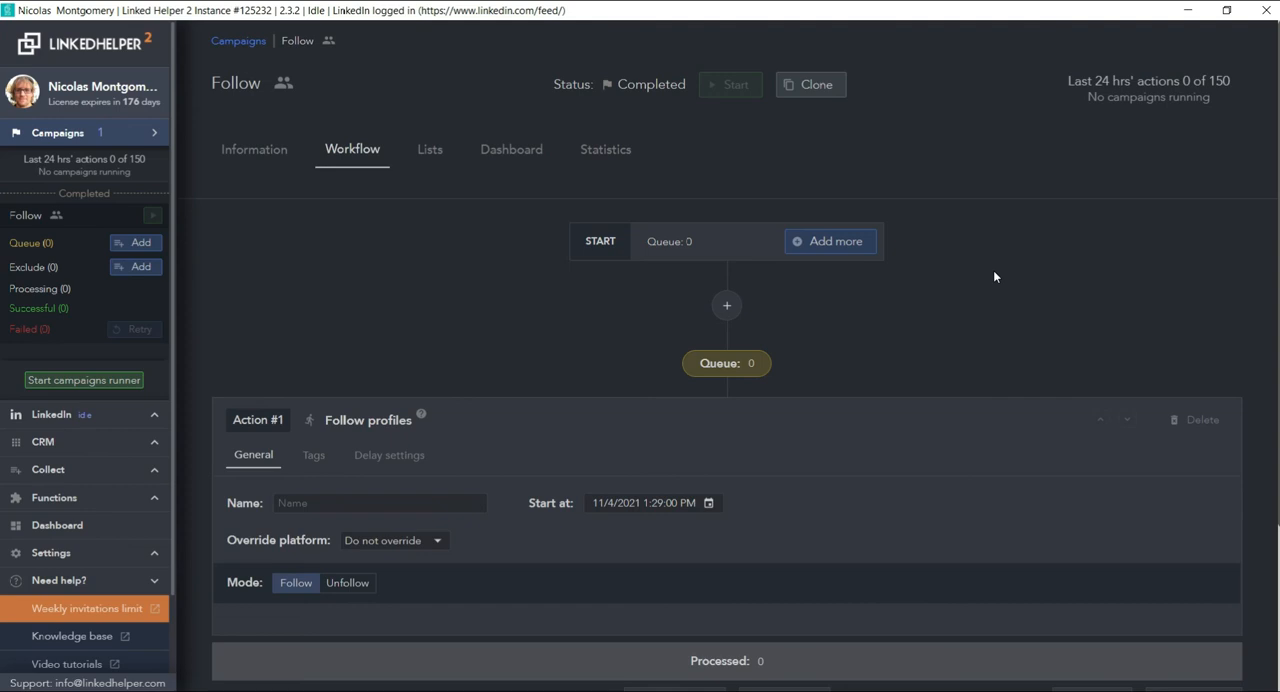
pyautogui.moveTo(363, 434)
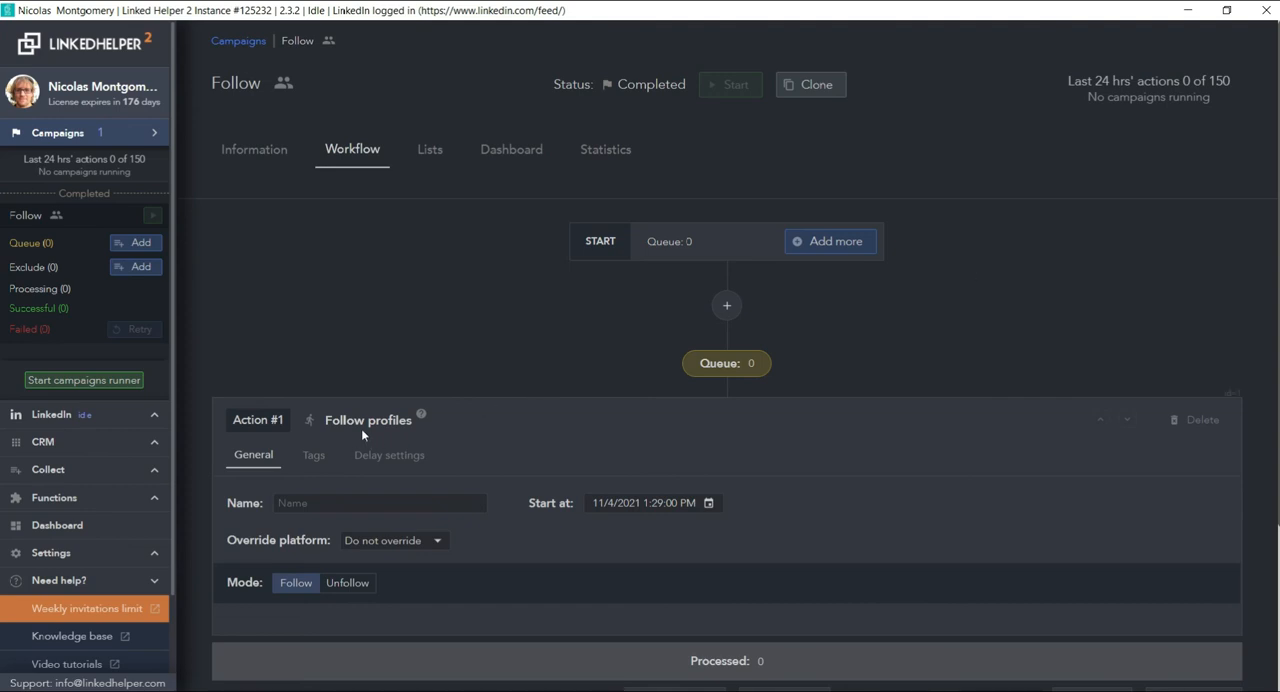
pyautogui.moveTo(726, 368)
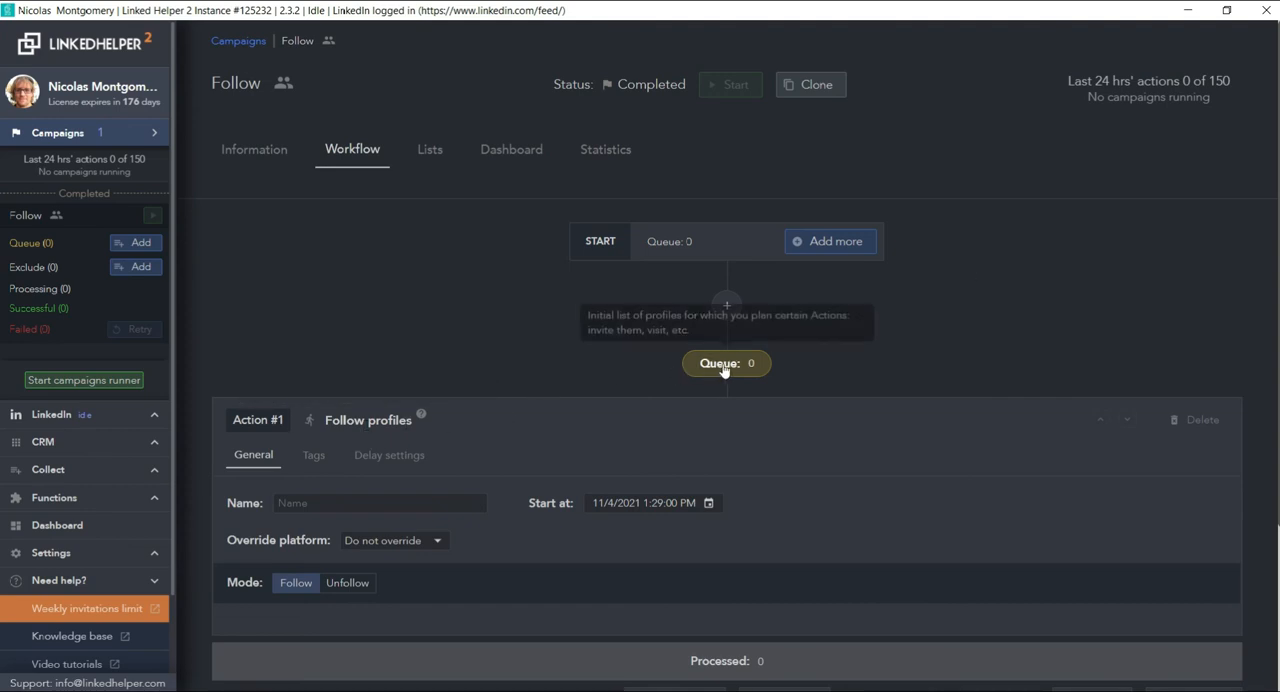
# Show the empty profile queue for the second account's Follow campaign
pyautogui.click(726, 363)
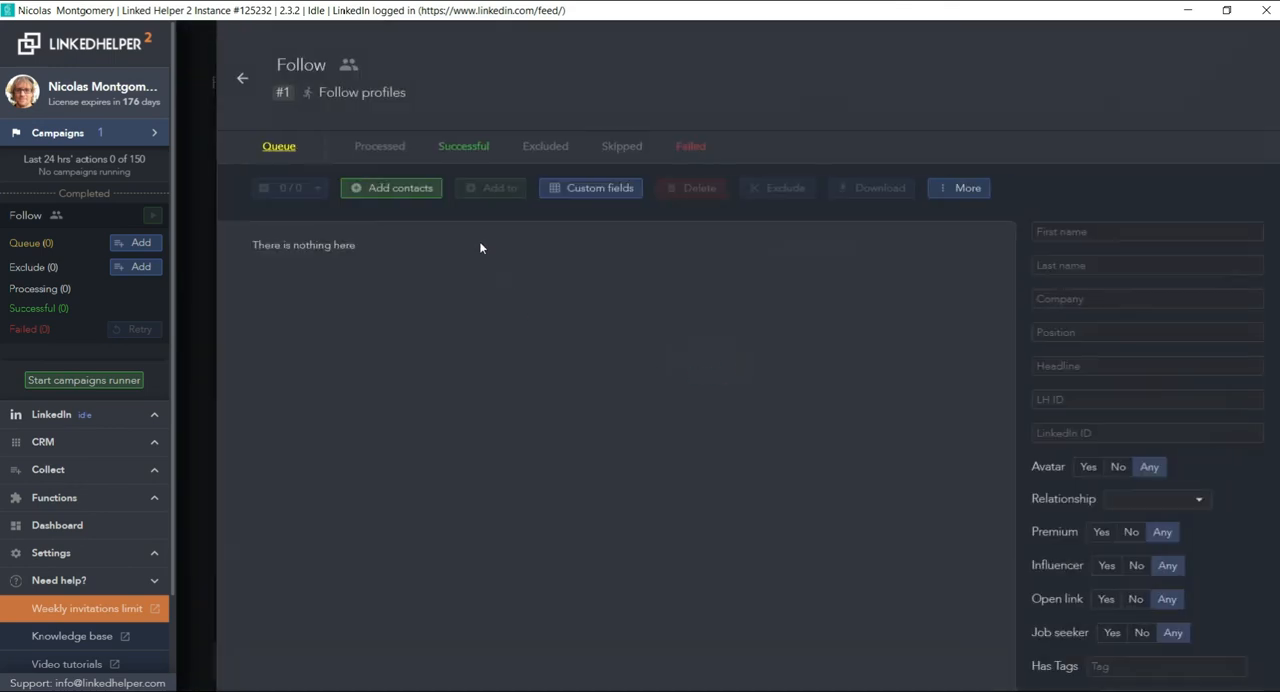
# Import Leads.csv into the Follow queue via Upload Profiles from LH CSV, with comma delimiter
pyautogui.click(391, 188)
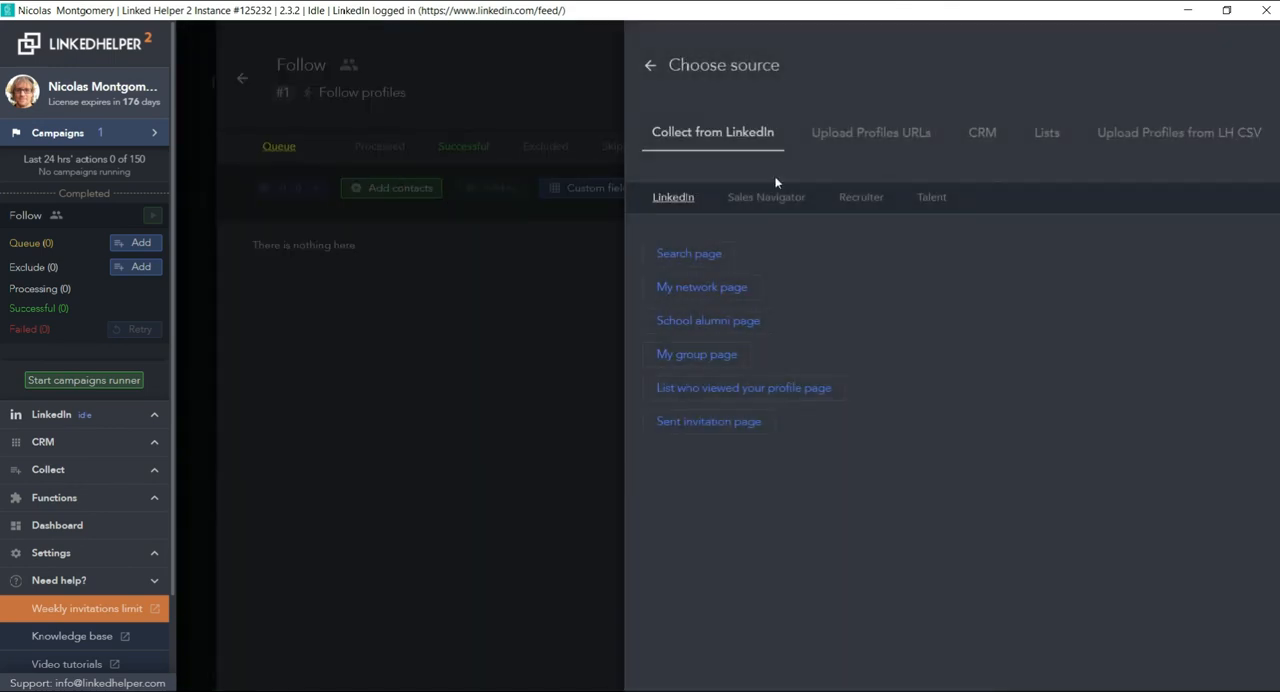
pyautogui.moveTo(1194, 147)
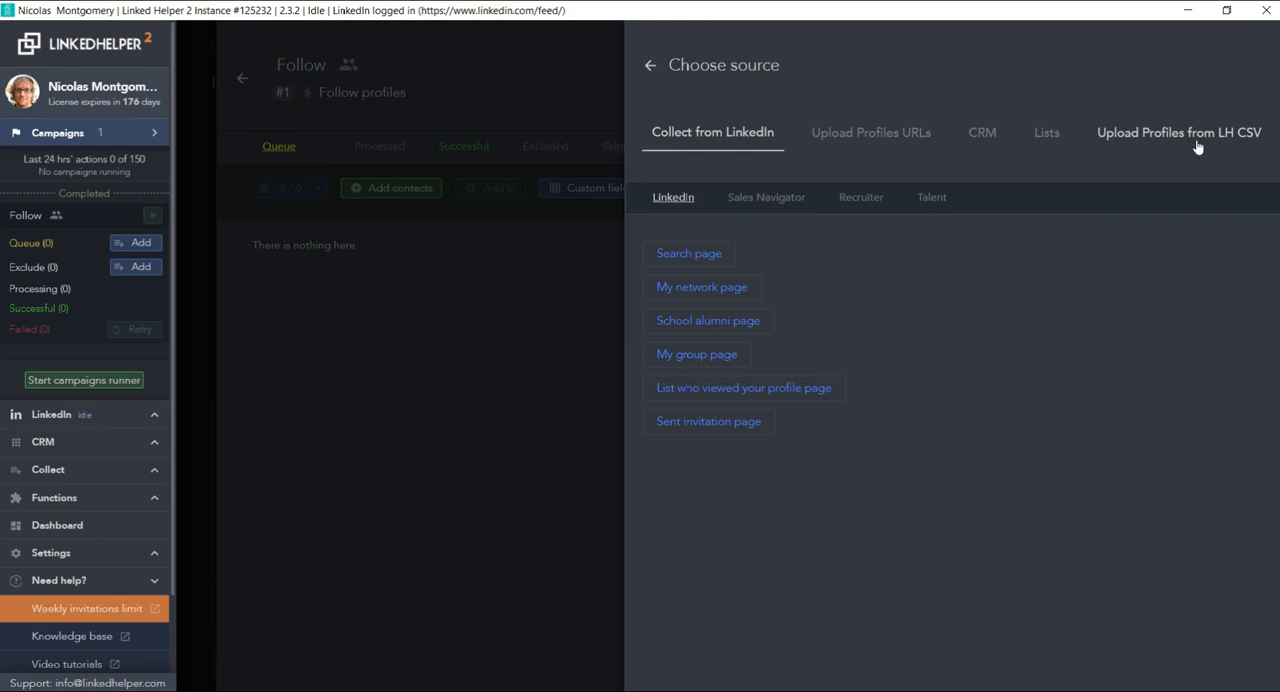
pyautogui.click(1178, 132)
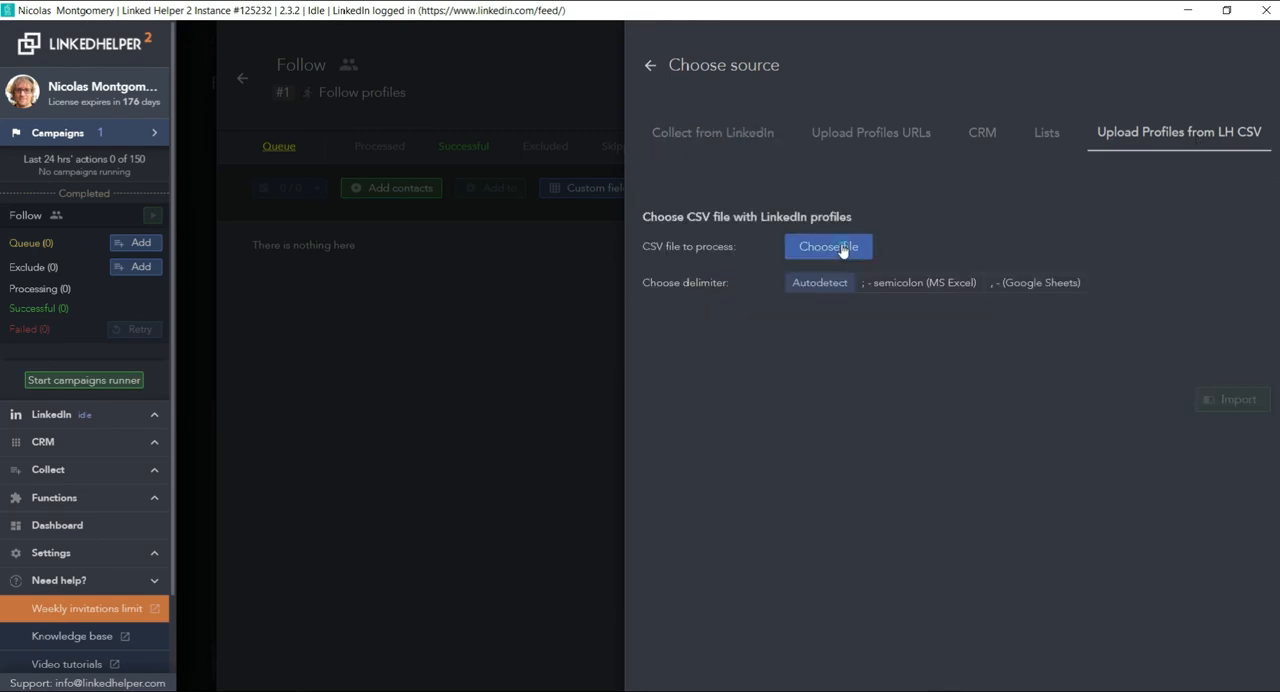
pyautogui.click(828, 246)
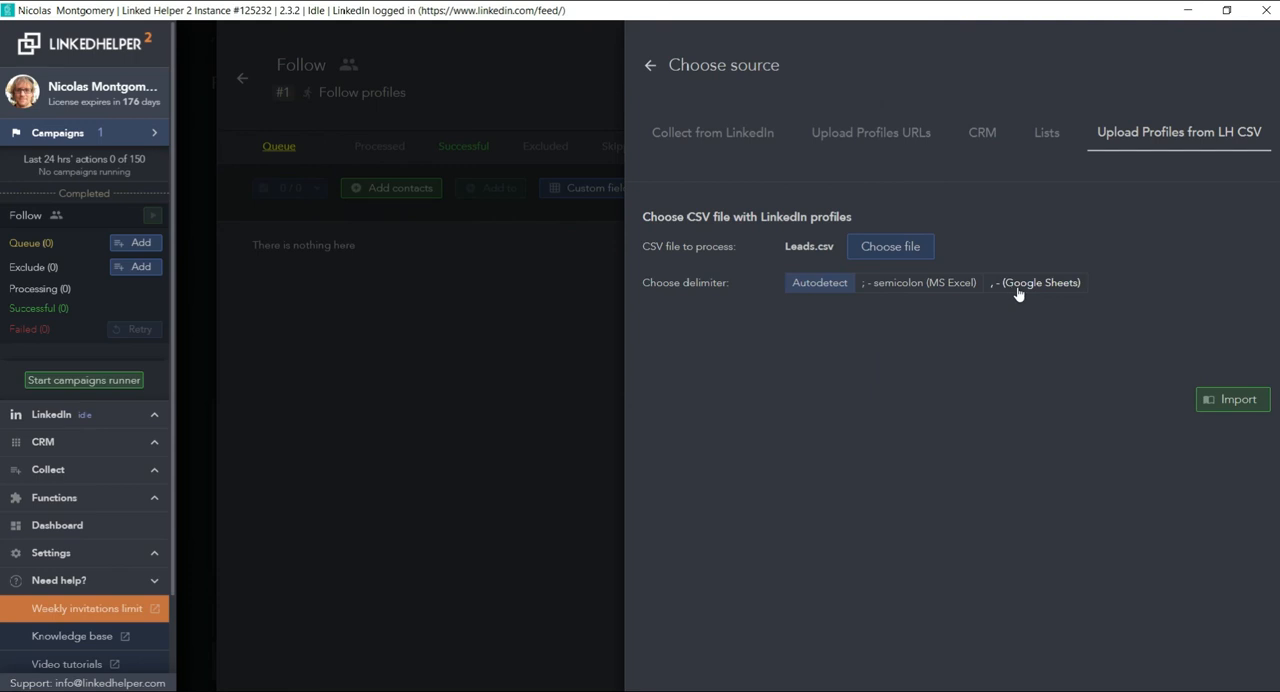
pyautogui.moveTo(1019, 288)
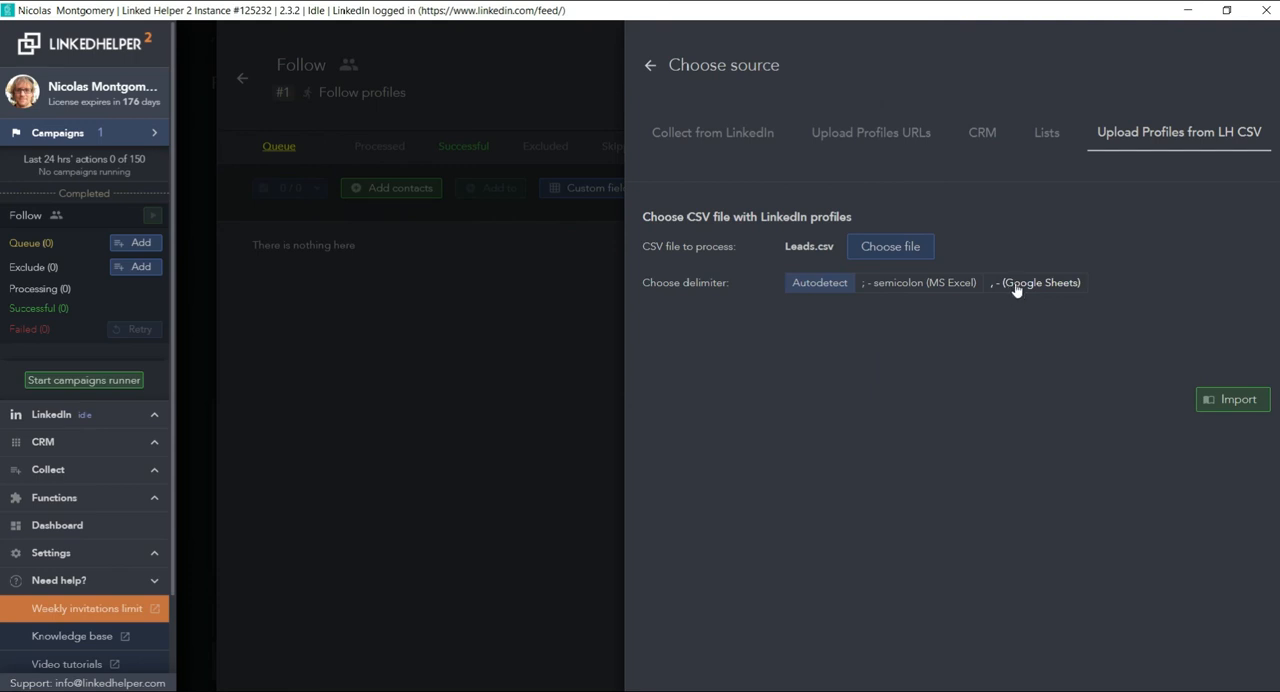
pyautogui.click(1035, 282)
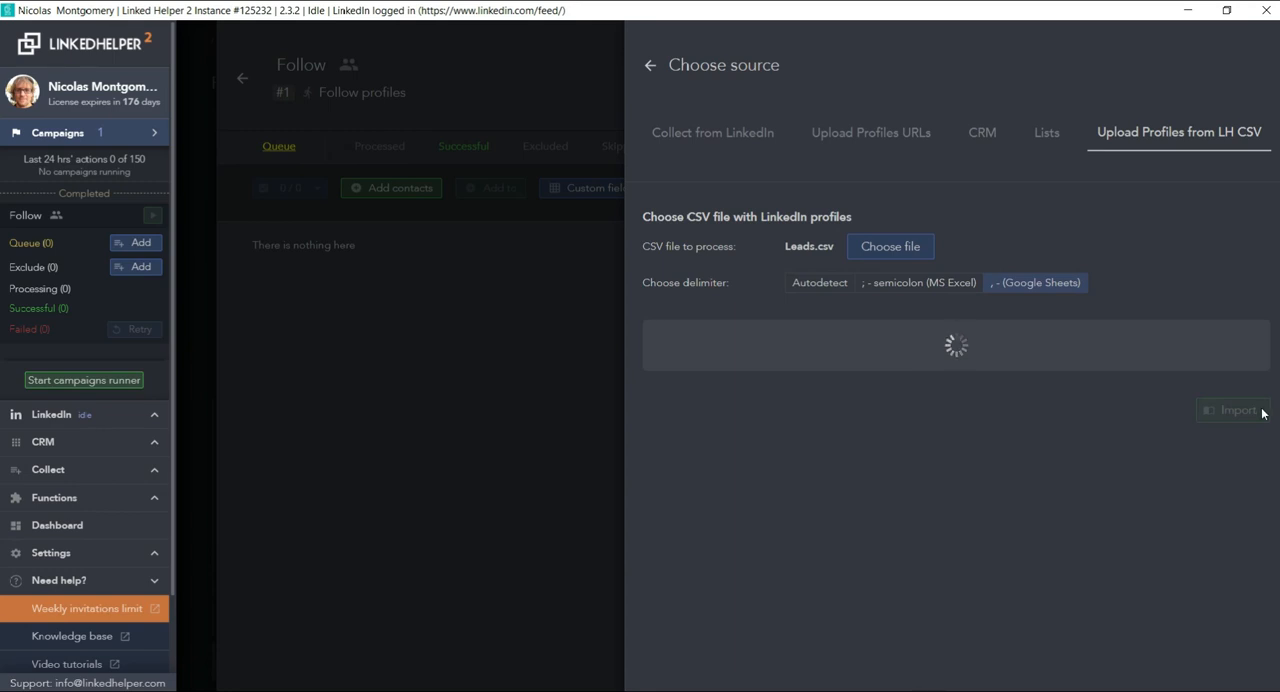
pyautogui.click(1232, 410)
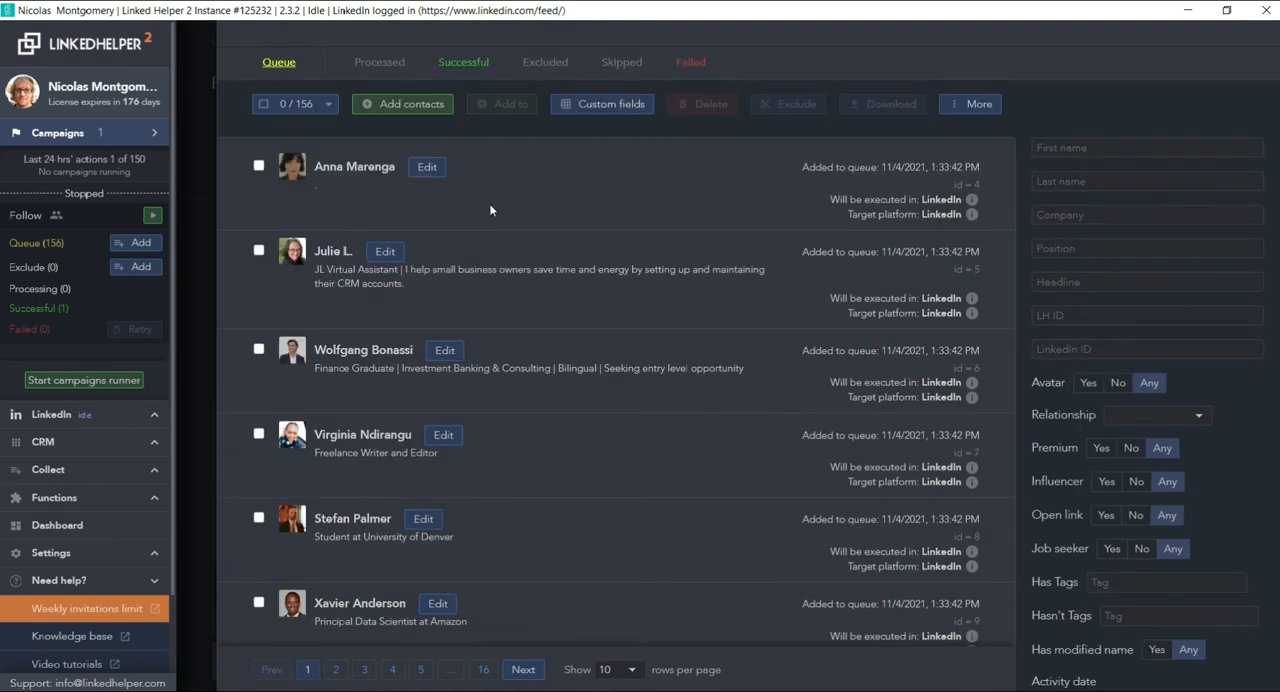
pyautogui.scroll(-3)
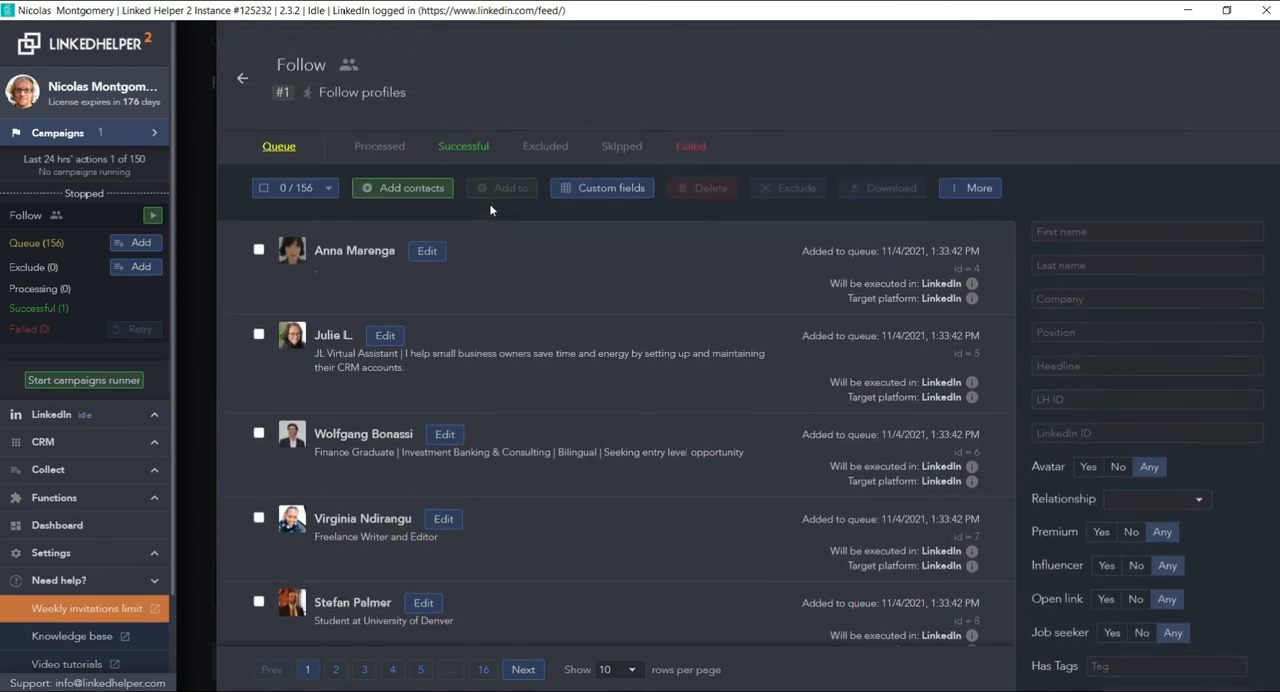
pyautogui.scroll(-3)
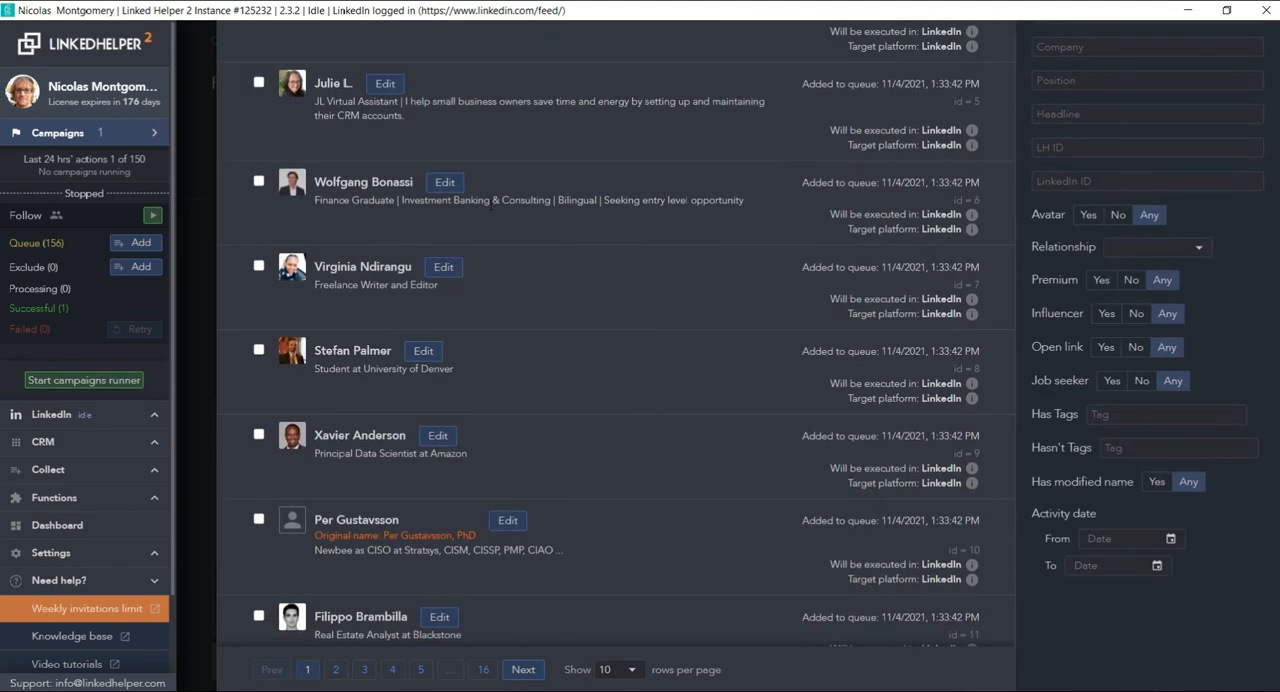